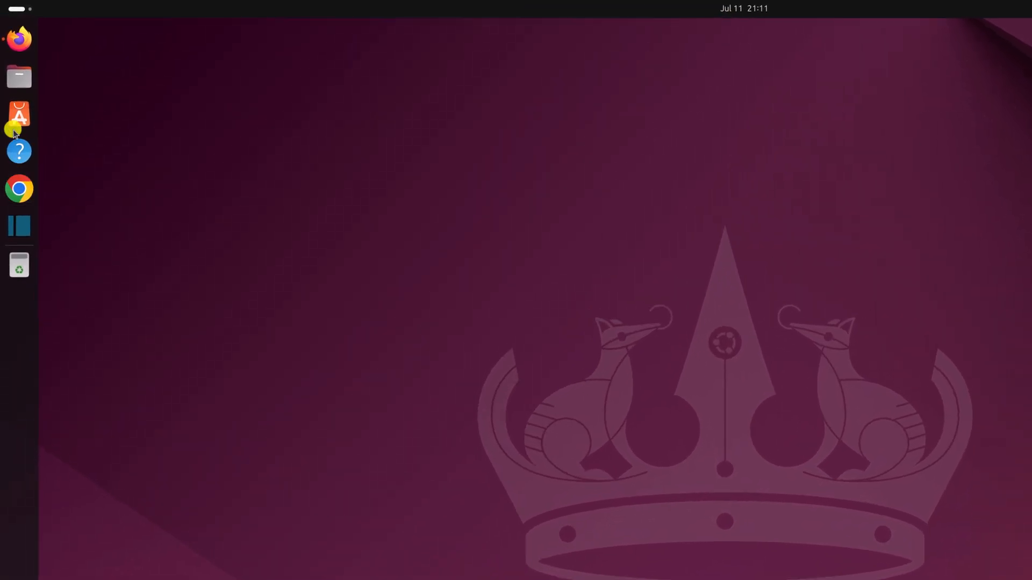
- Launch Ubuntu App Center from the dock onto its Explore page
left_click(18, 115)
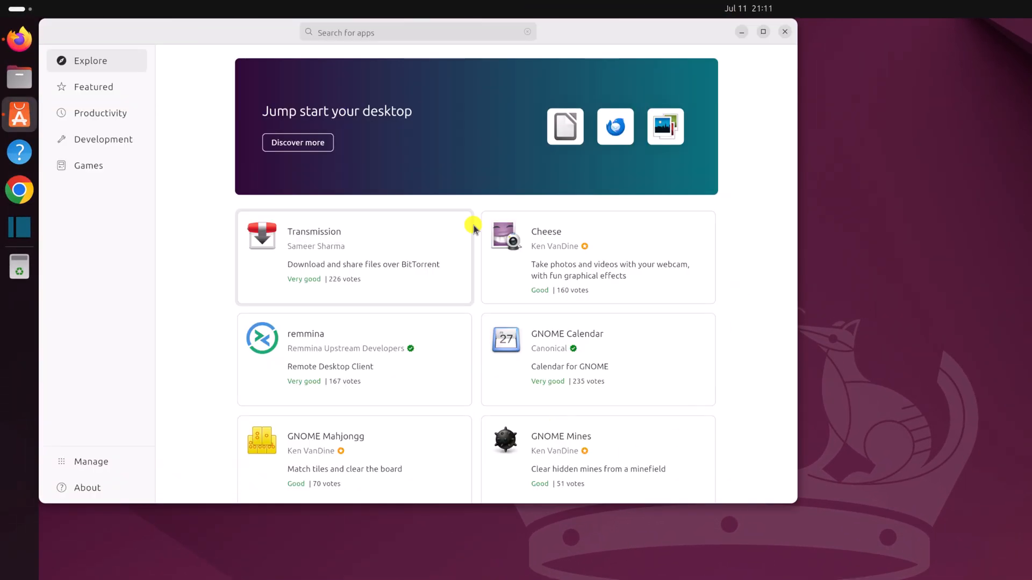
mouse_move(740, 329)
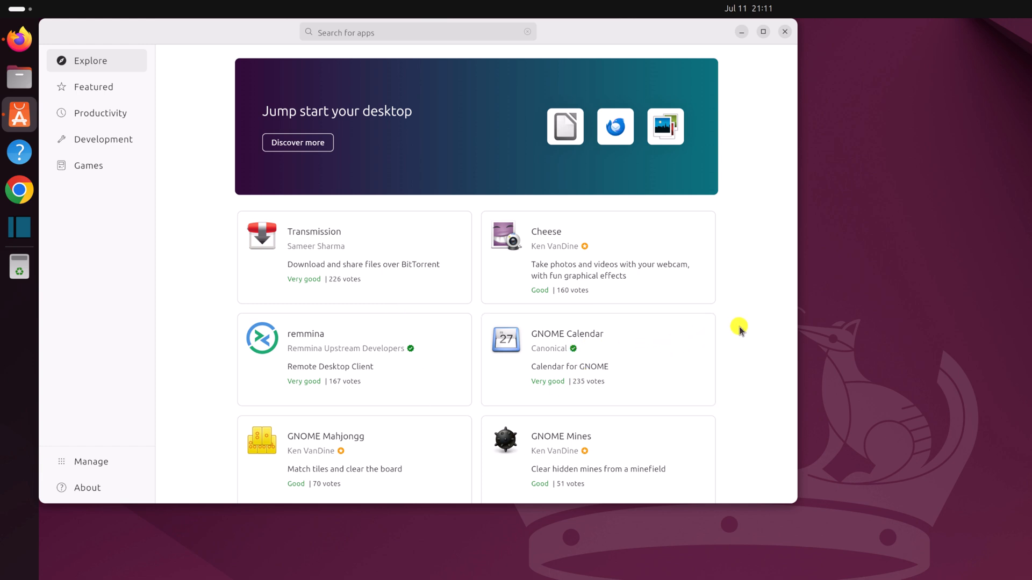
mouse_move(743, 291)
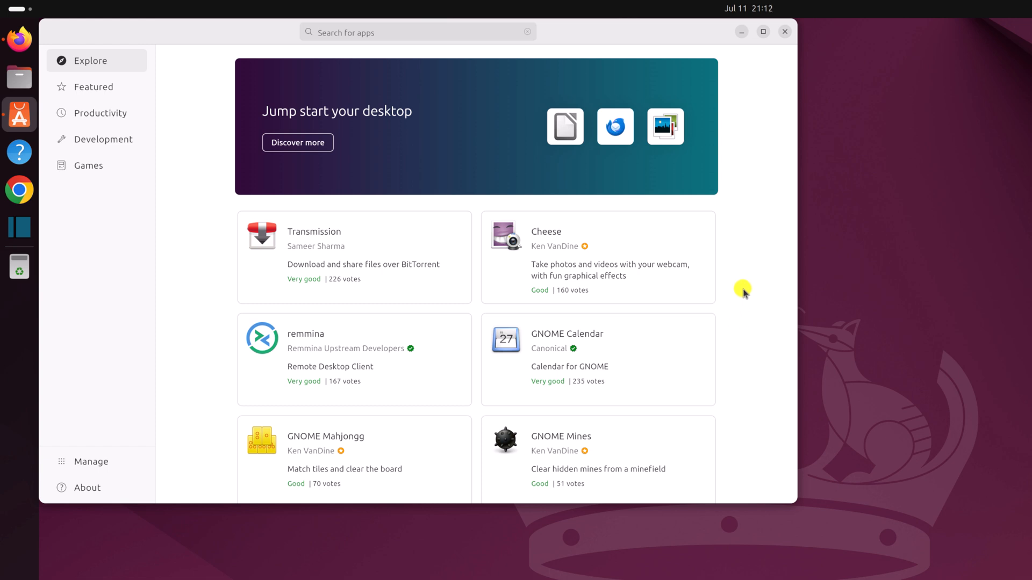
mouse_move(425, 31)
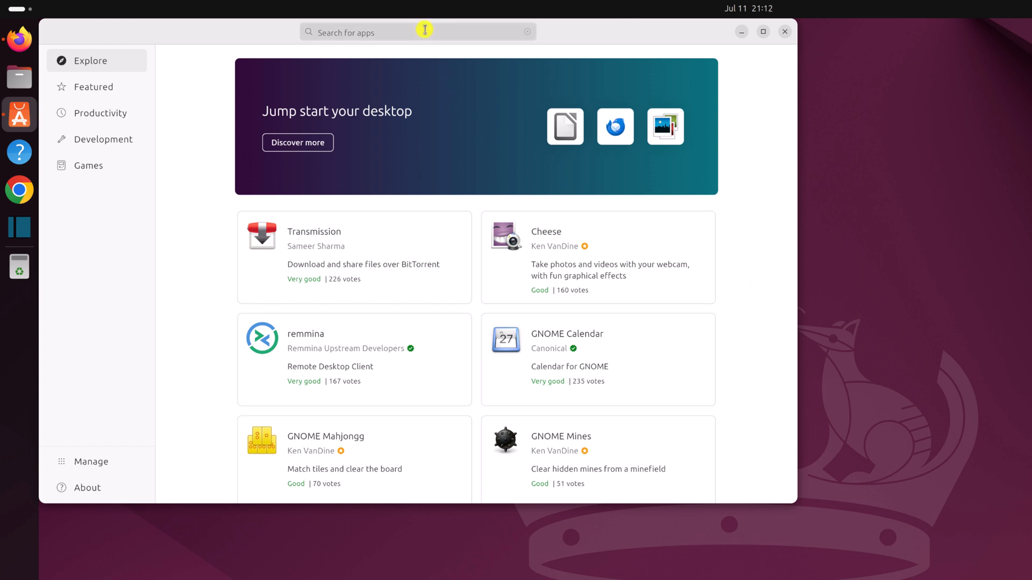
- Search for 'steam' and show all results for it
type("stea")
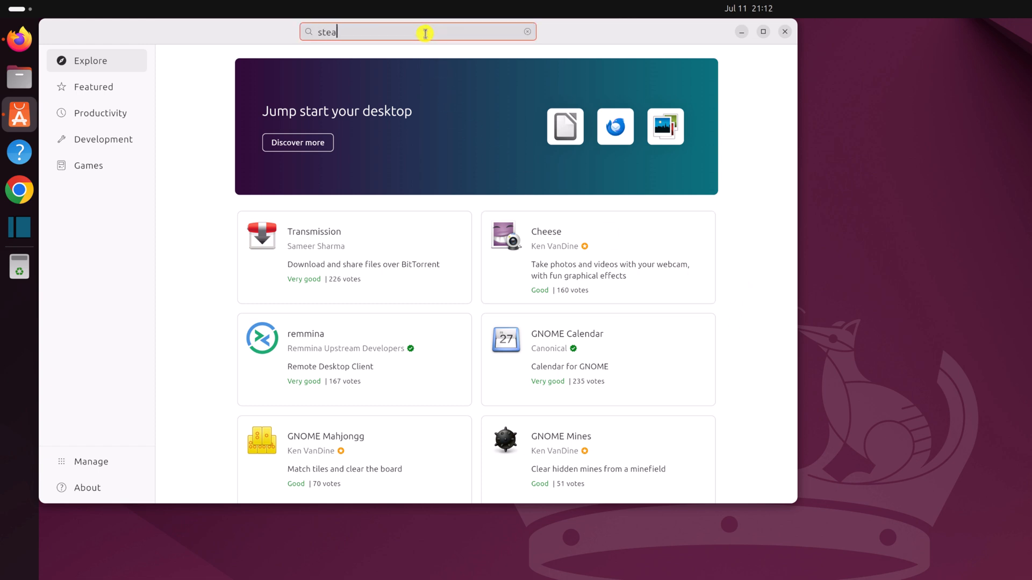
type("m")
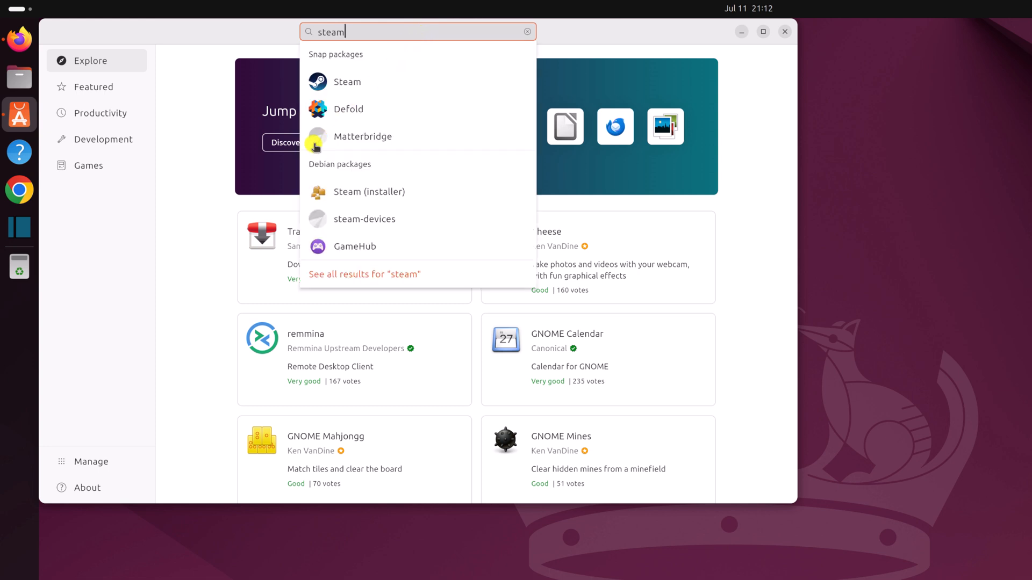
left_click(364, 274)
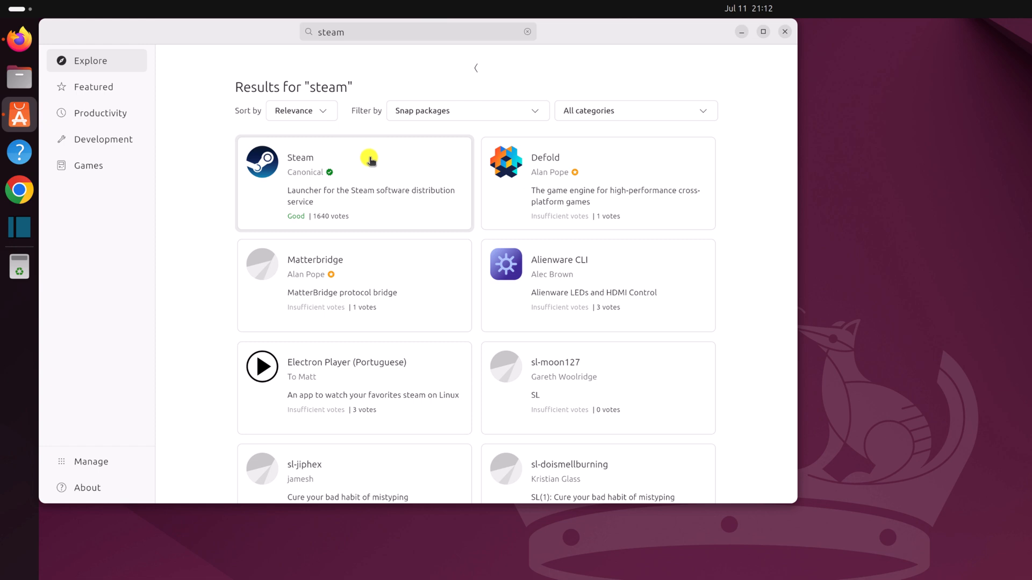
- Open the Steam snap's details and choose the latest/stable 1.0.0.79 channel
left_click(354, 183)
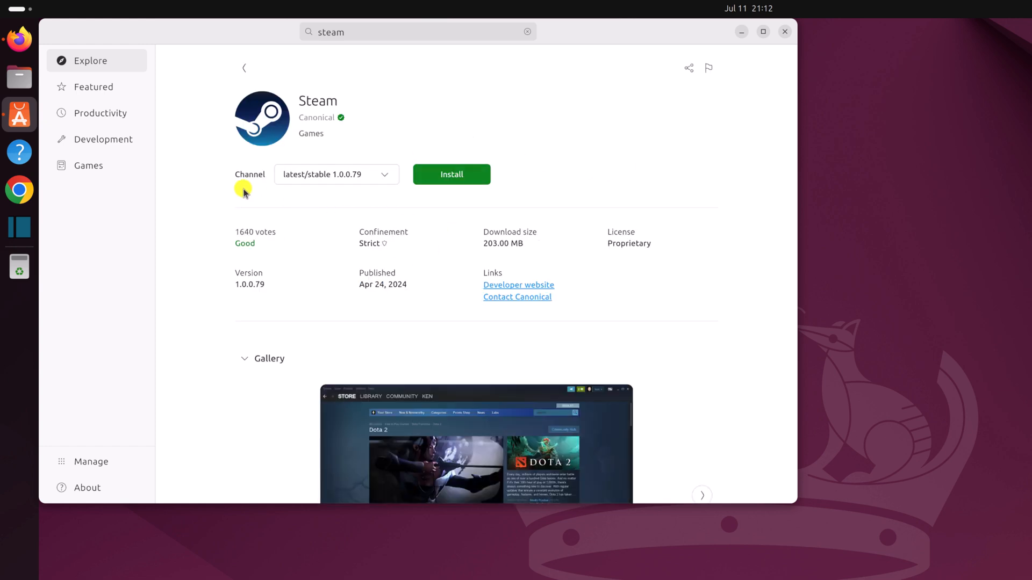
mouse_move(259, 198)
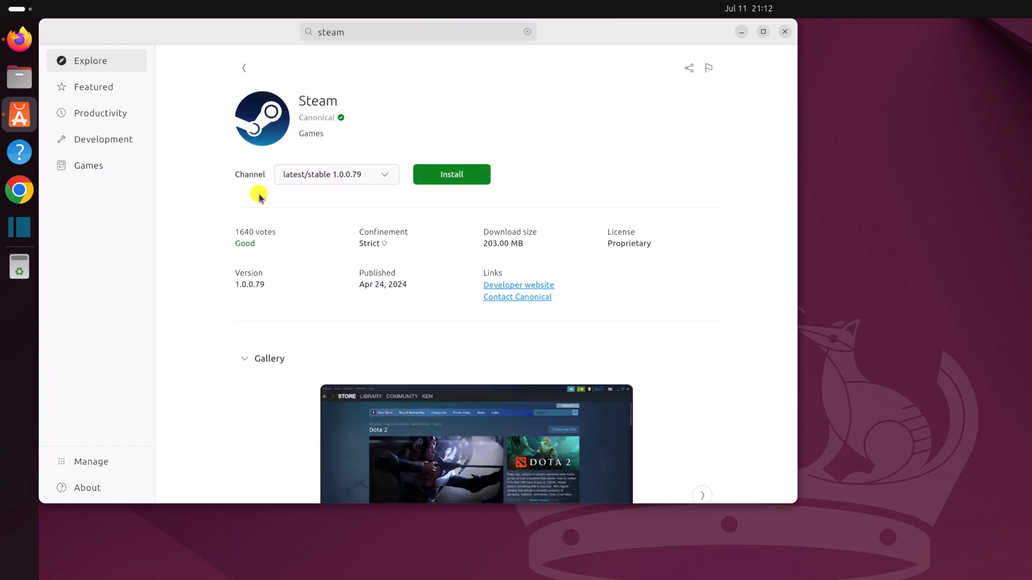
left_click(335, 174)
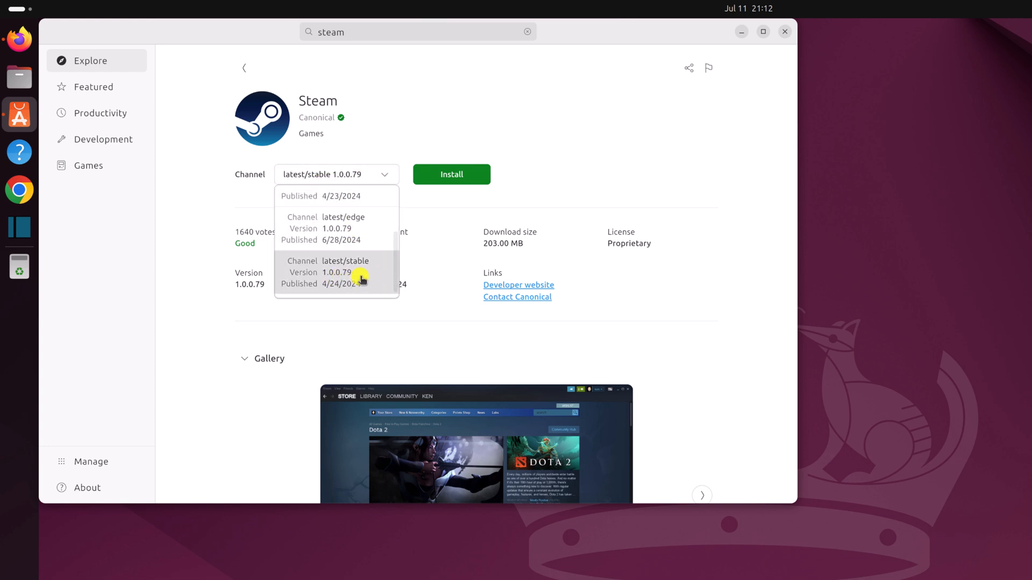
left_click(337, 272)
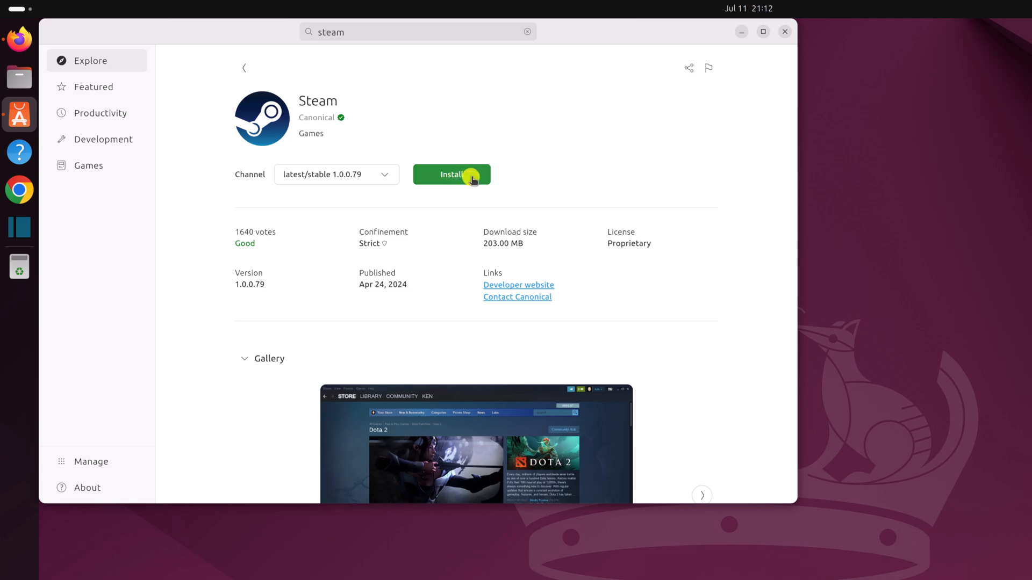
- Install Steam, authenticating with the account password when prompted
left_click(452, 174)
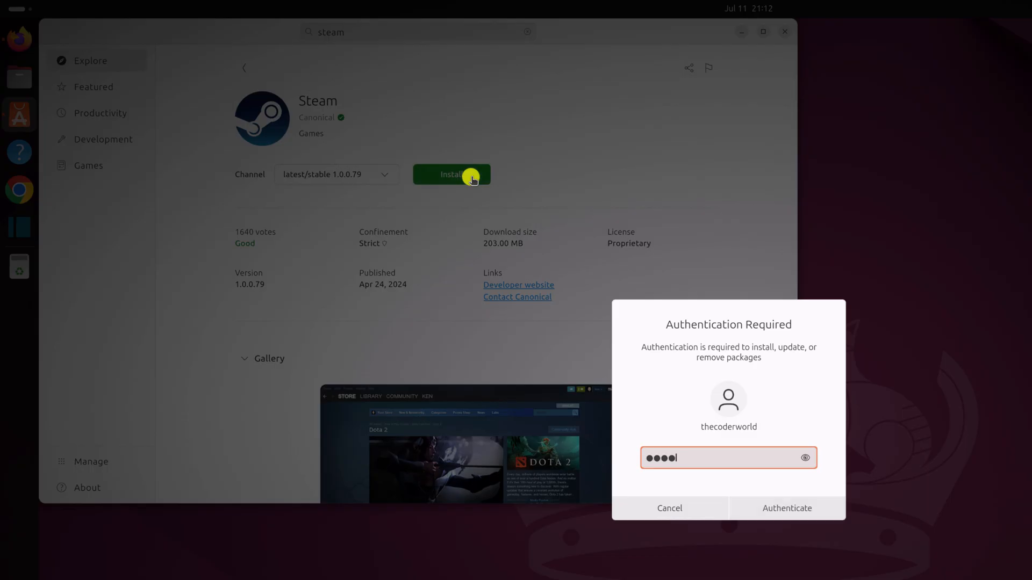
mouse_move(529, 221)
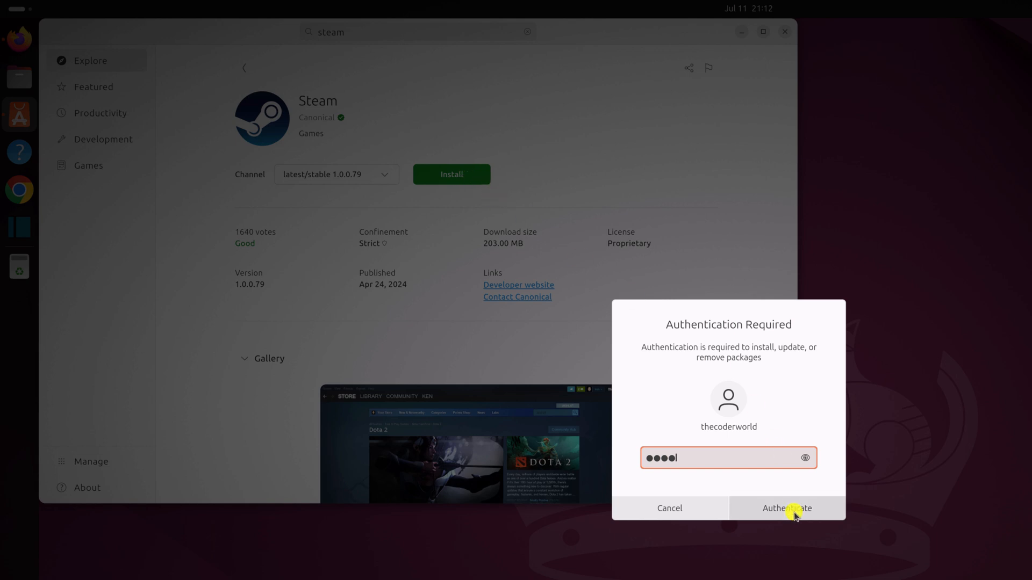
left_click(786, 509)
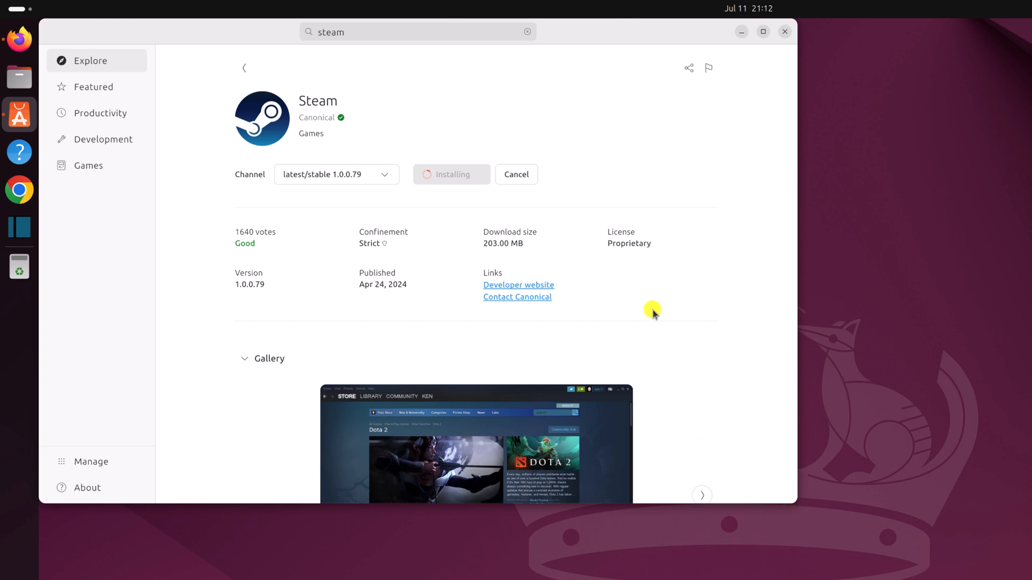
mouse_move(344, 148)
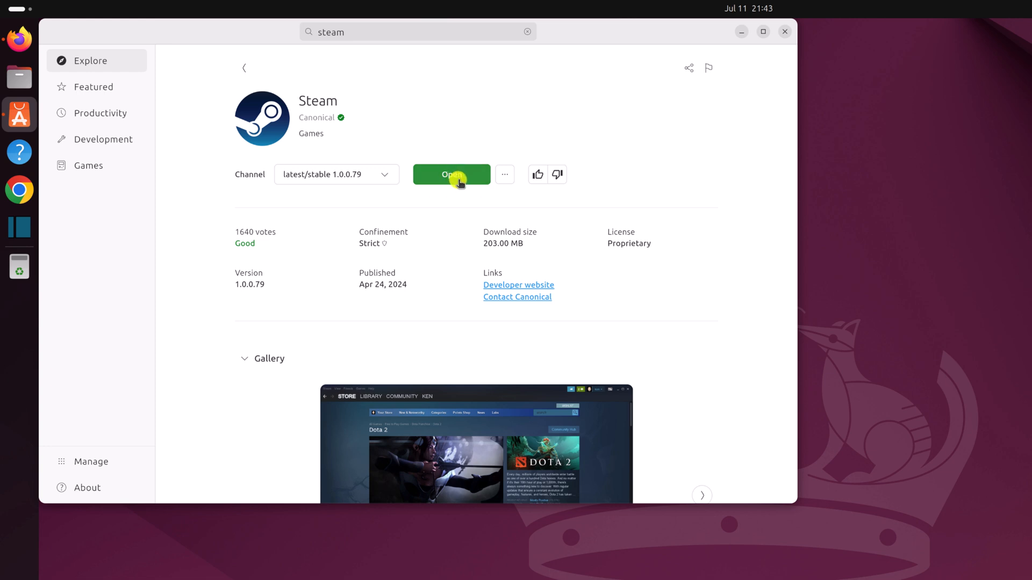
mouse_move(741, 31)
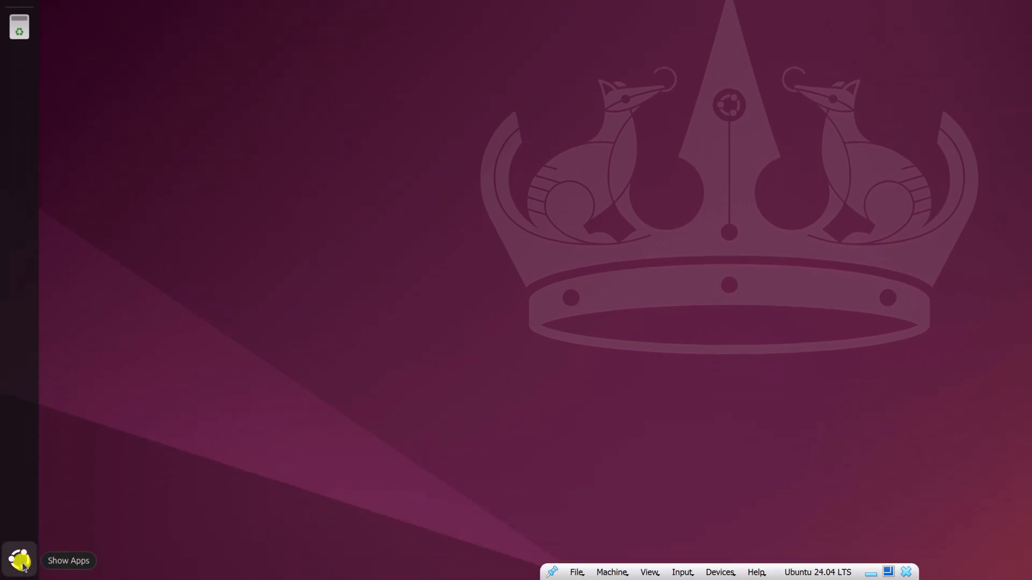
- Show all installed applications in the app grid, where Steam now appears
left_click(19, 560)
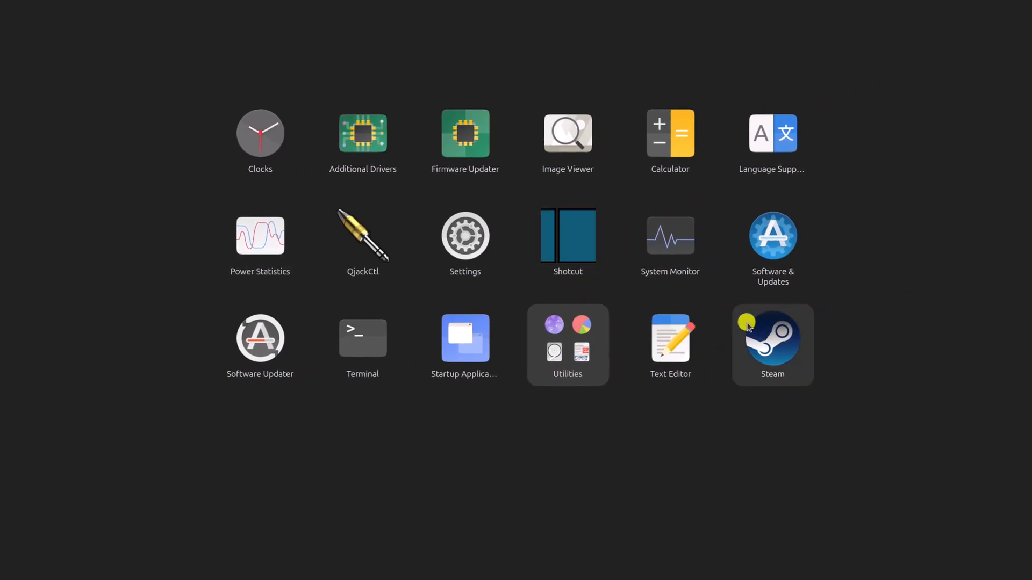
mouse_move(798, 342)
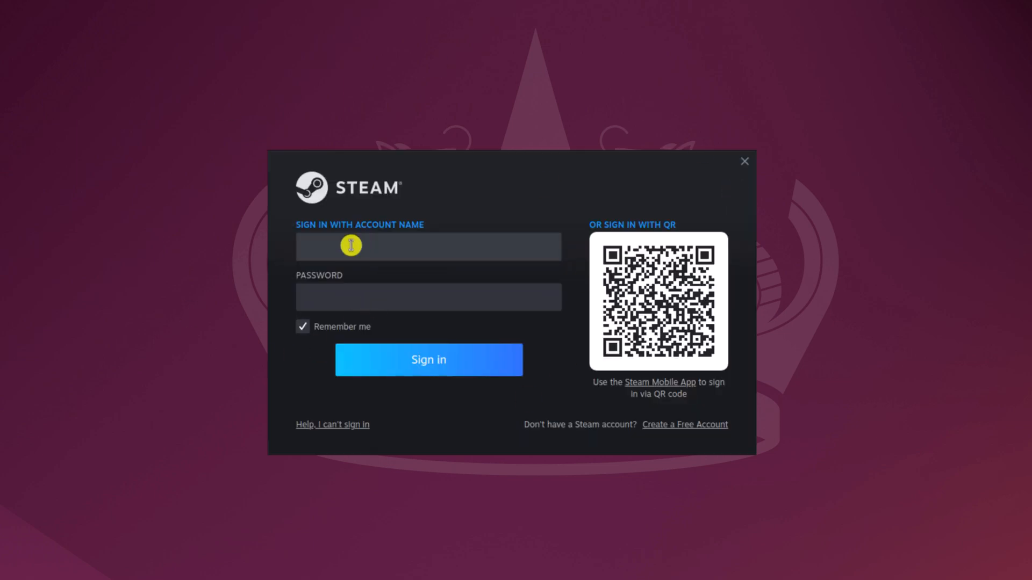
- Sign in to the Steam account and browse the Store home page
left_click(427, 359)
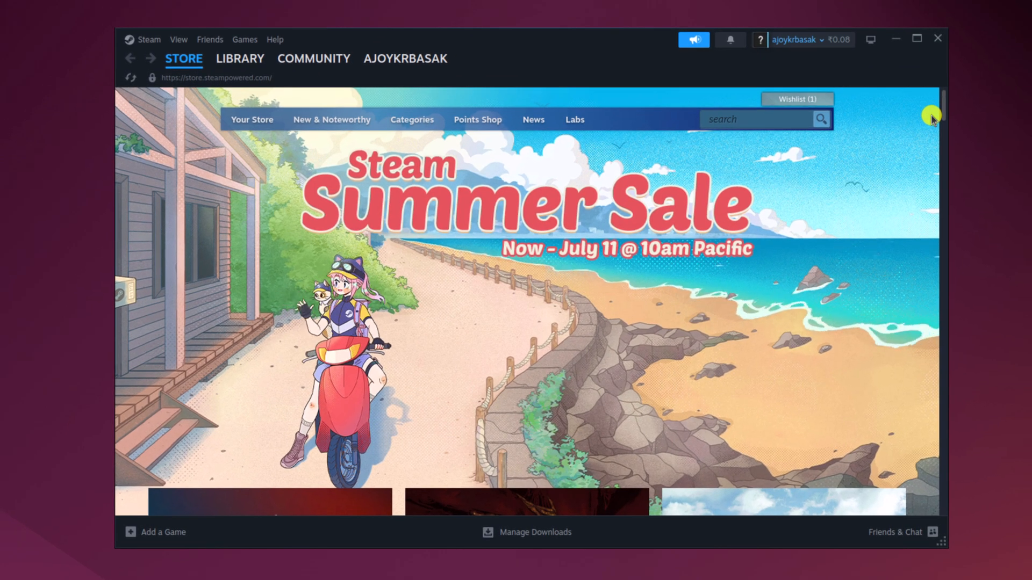
scroll("down", 3)
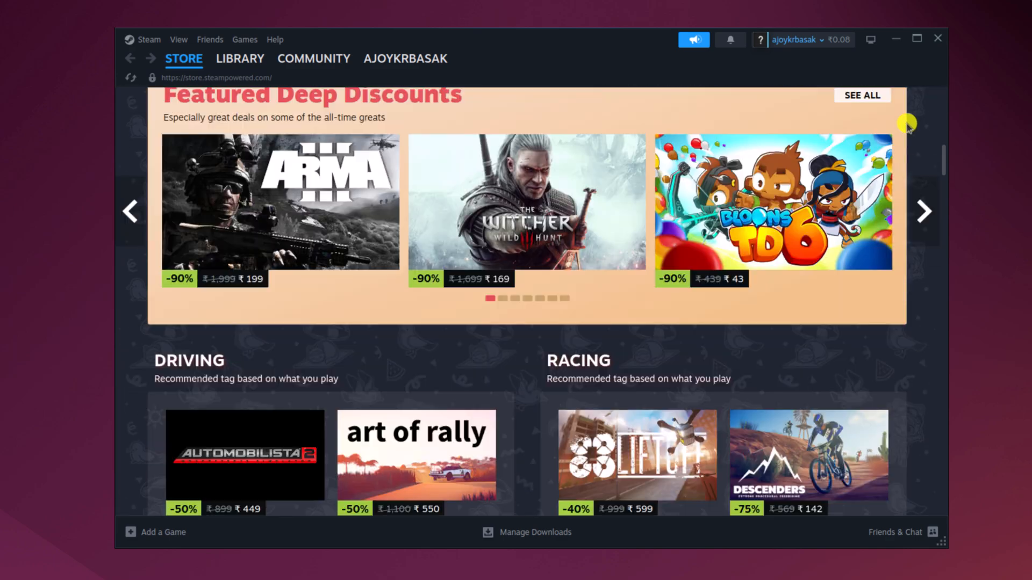